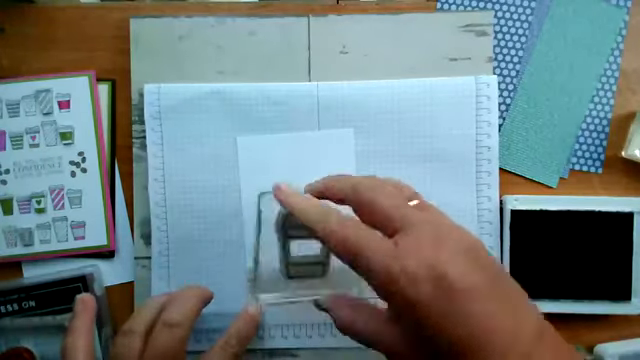
pyautogui.click(290, 230)
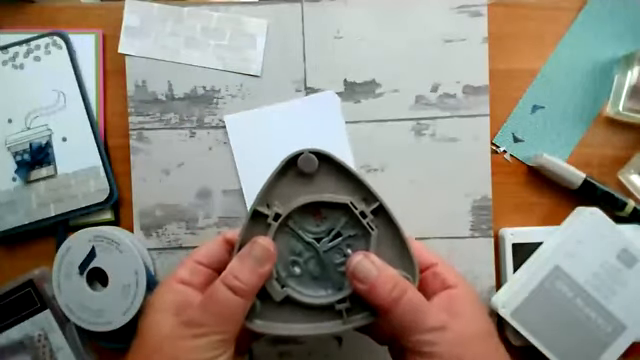
pyautogui.moveTo(400, 210)
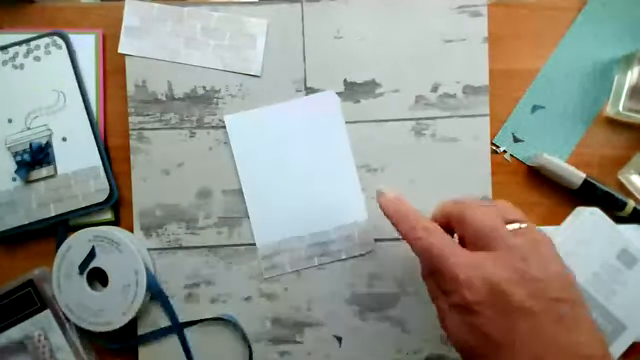